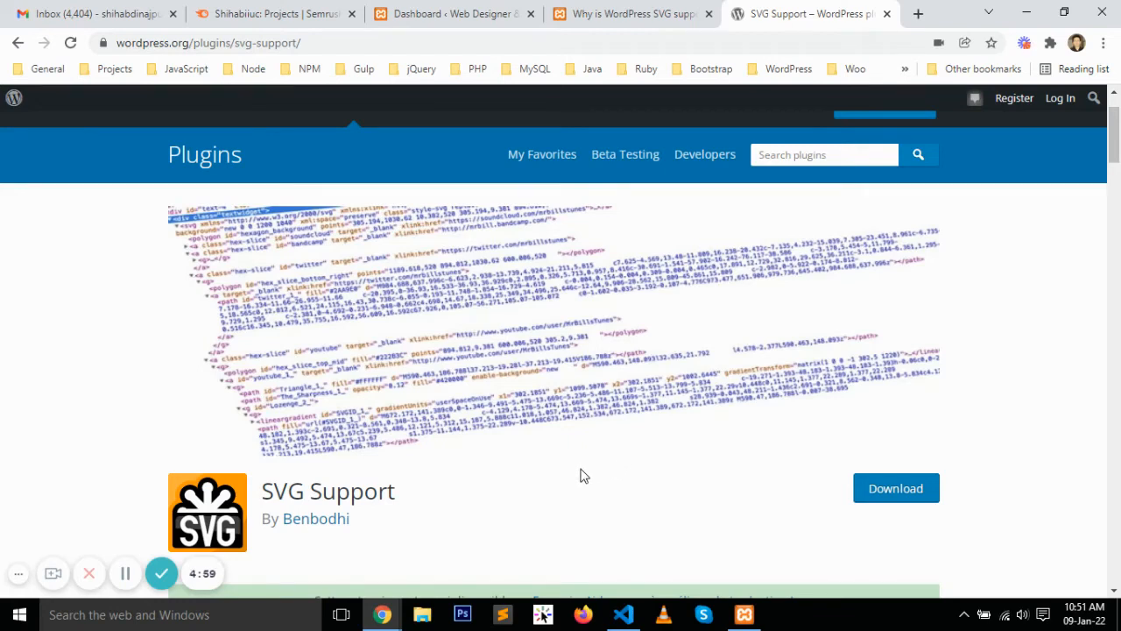
pyautogui.moveTo(564, 483)
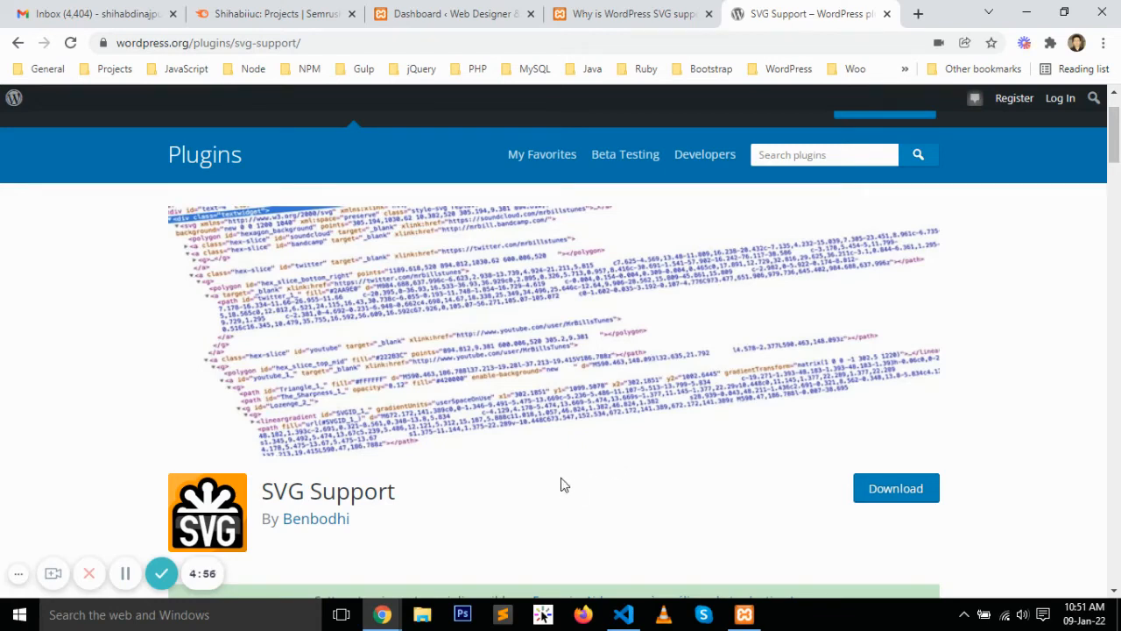
pyautogui.moveTo(380, 490)
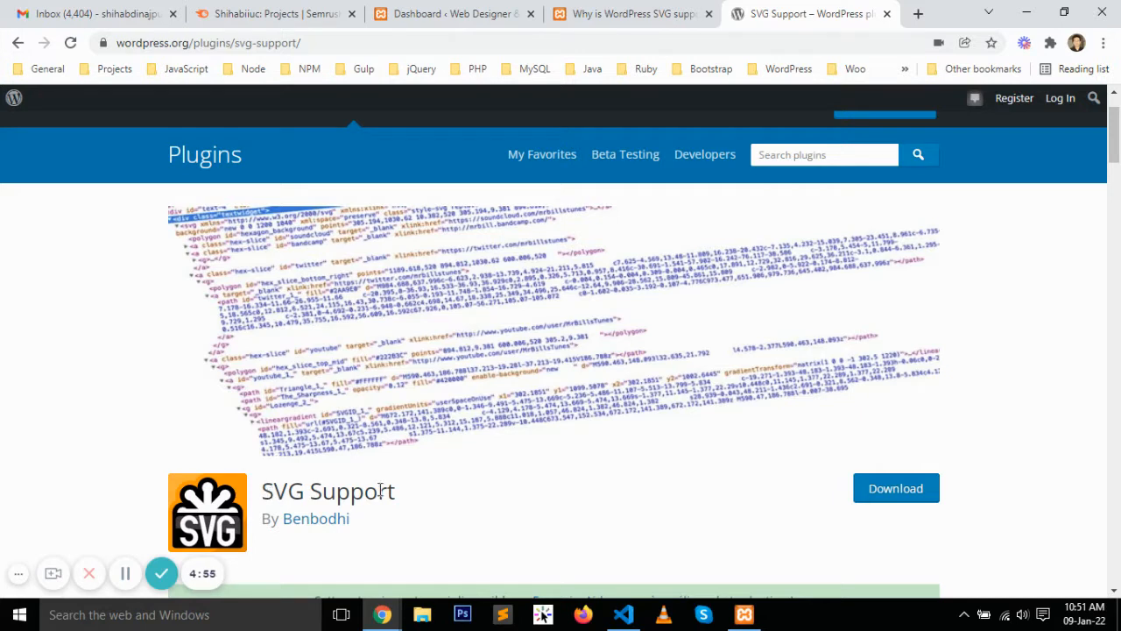
pyautogui.moveTo(403, 498)
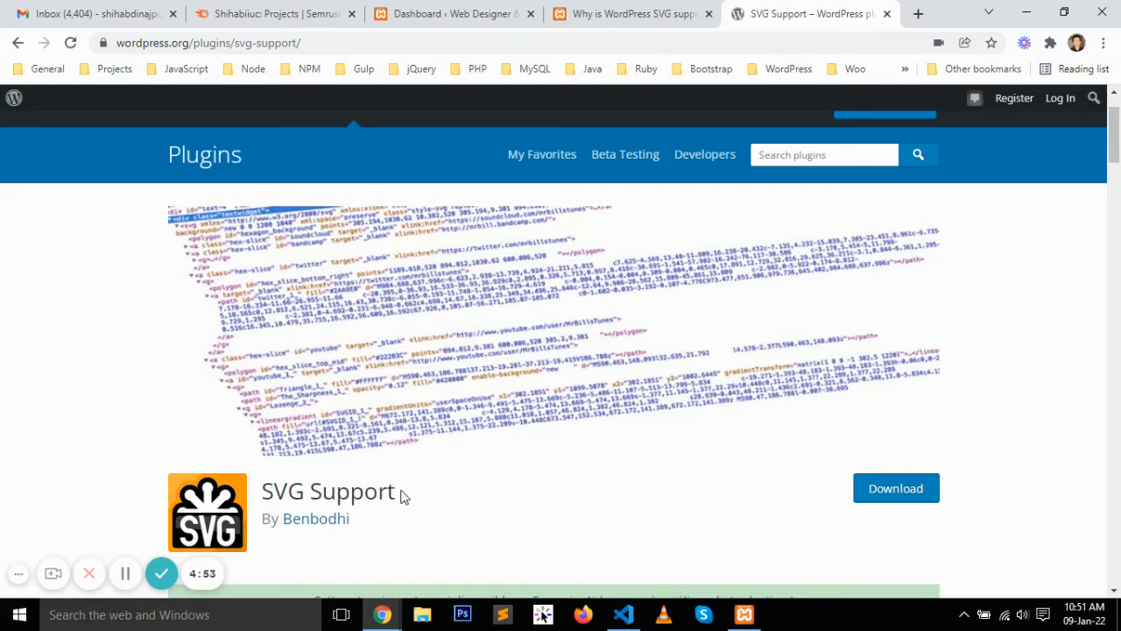
pyautogui.moveTo(470, 500)
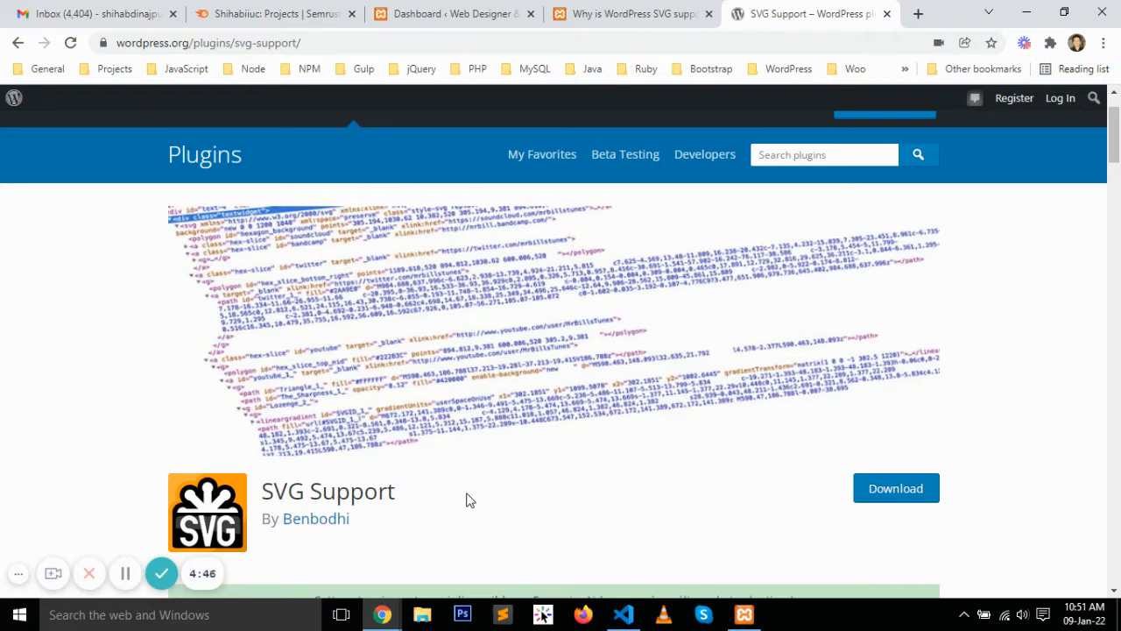
# Step: Reach the Upload New Media page from the admin dashboard's Media > Add New menu
pyautogui.click(452, 14)
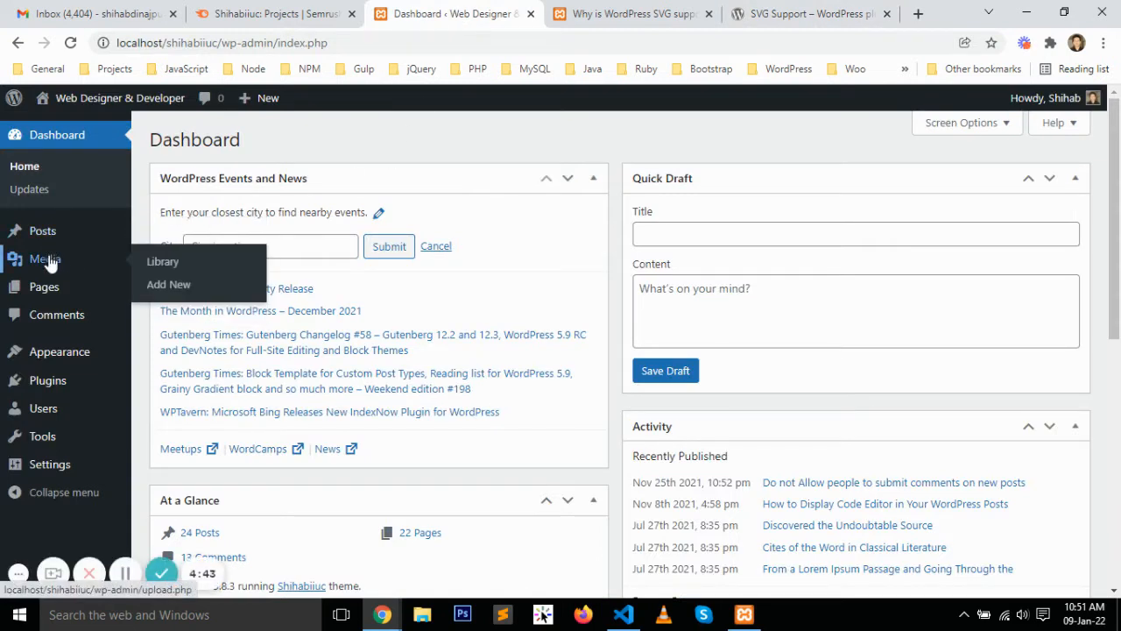
pyautogui.click(168, 284)
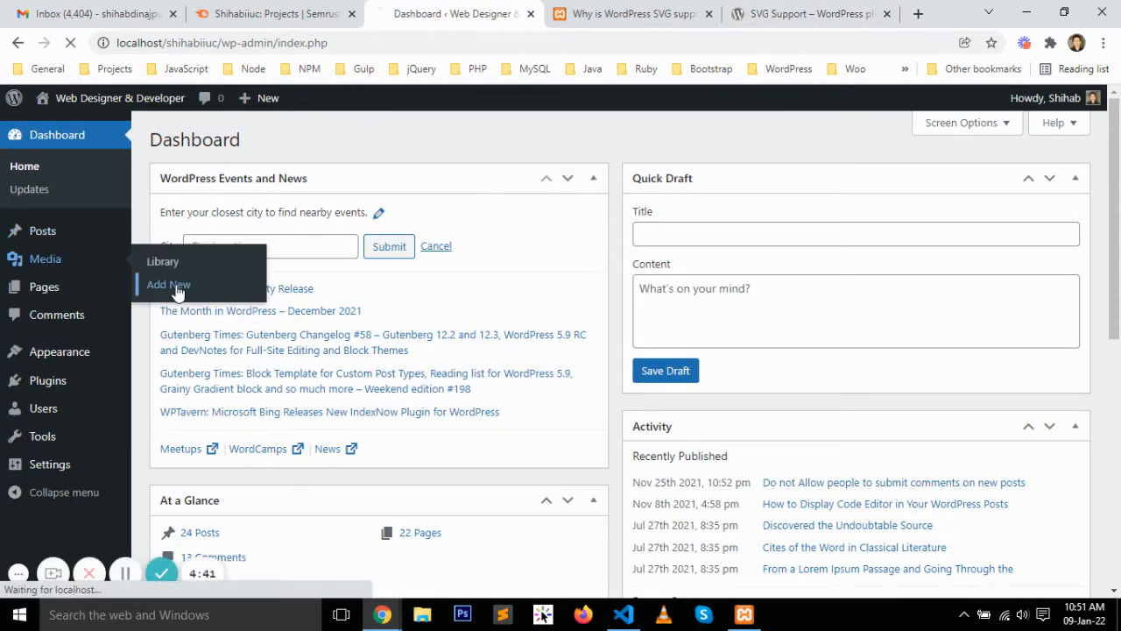
pyautogui.click(168, 284)
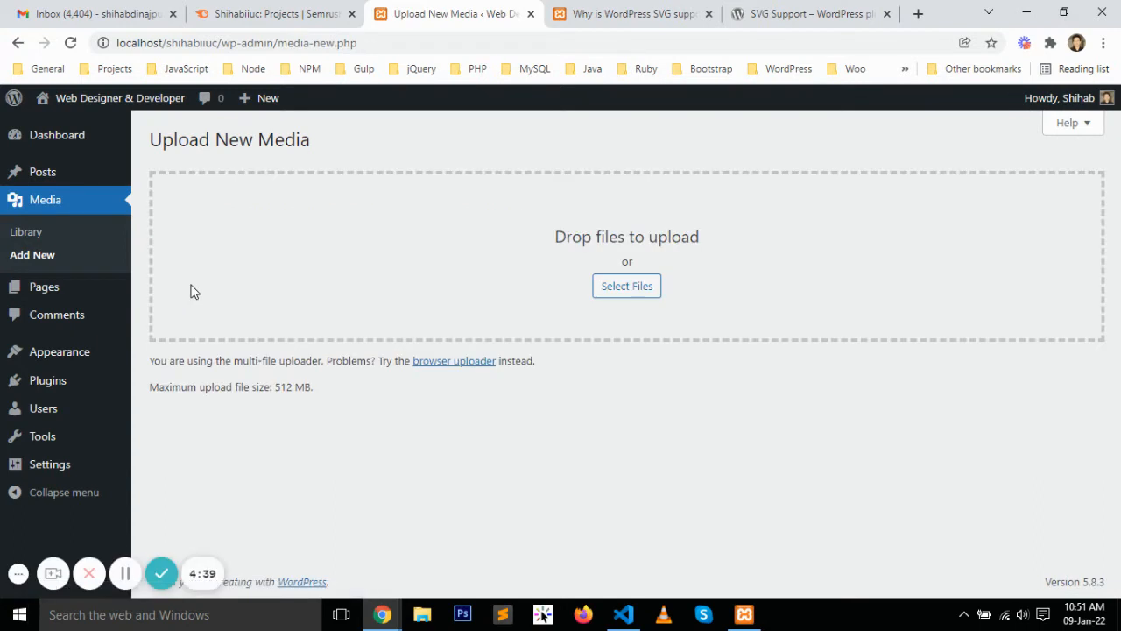
pyautogui.moveTo(636, 300)
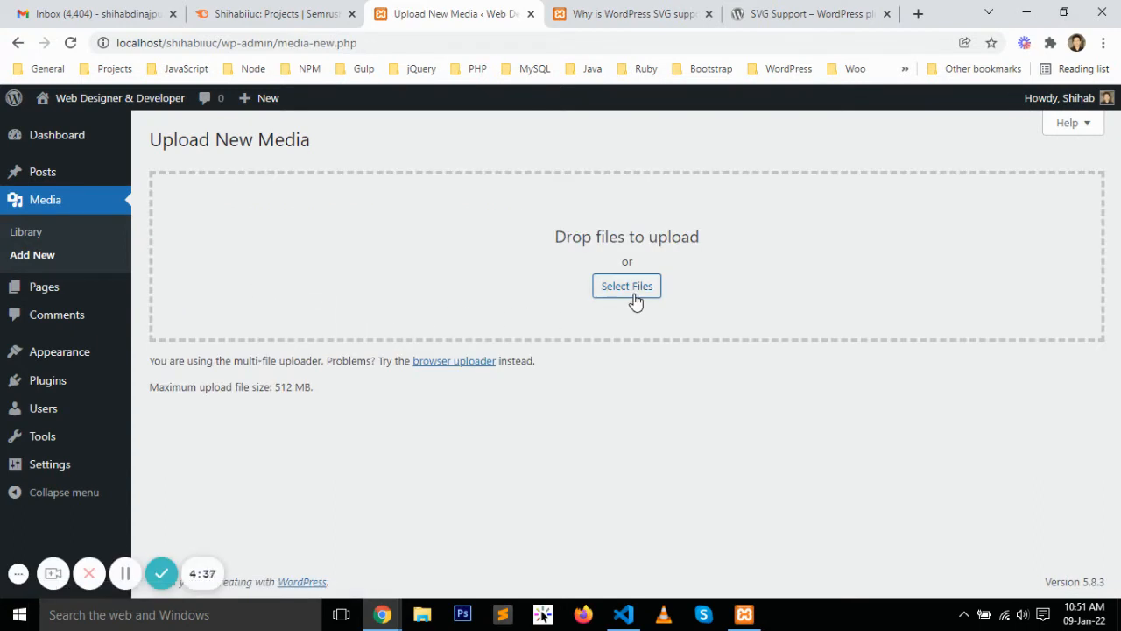
pyautogui.moveTo(571, 296)
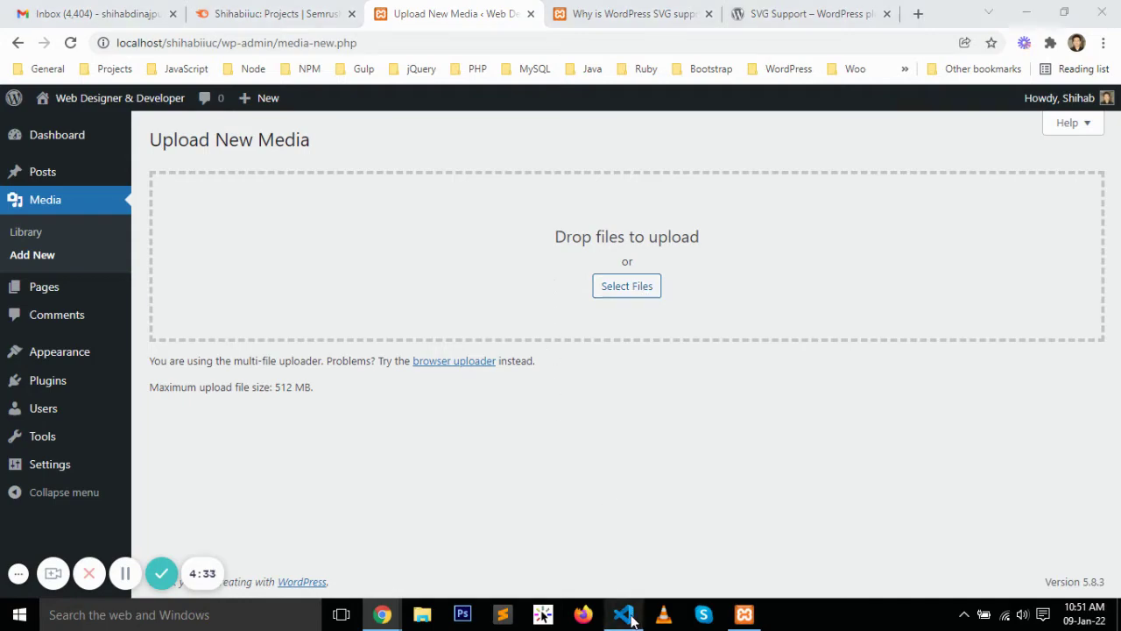
# Step: Drop block-home-page-banner.svg onto the upload area, then switch to the SVG-support article
pyautogui.click(624, 613)
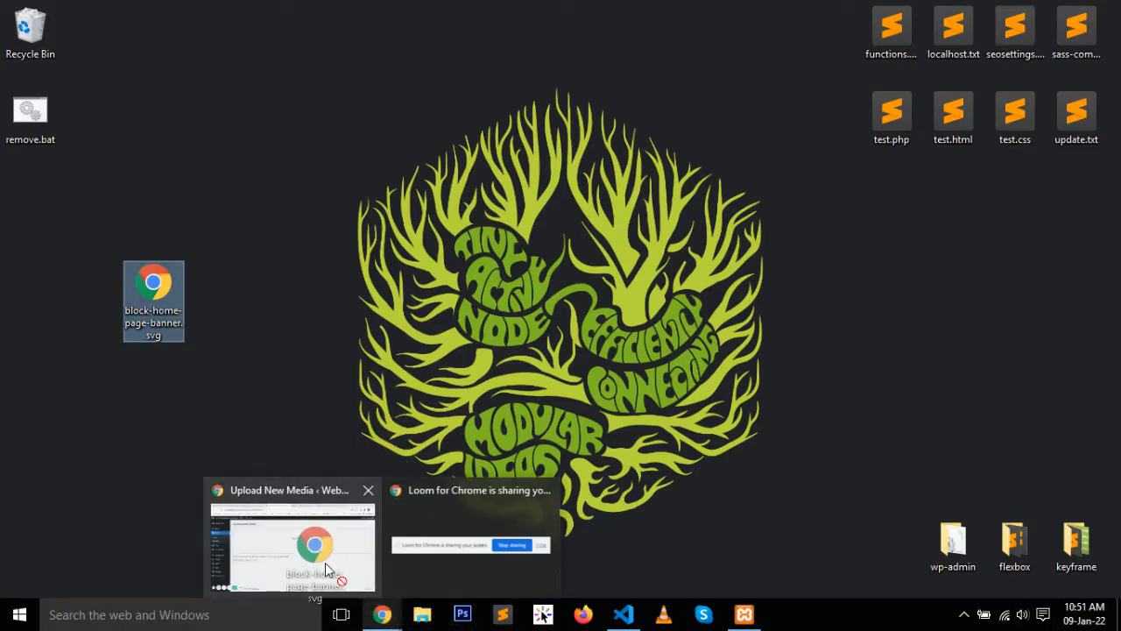
pyautogui.click(291, 542)
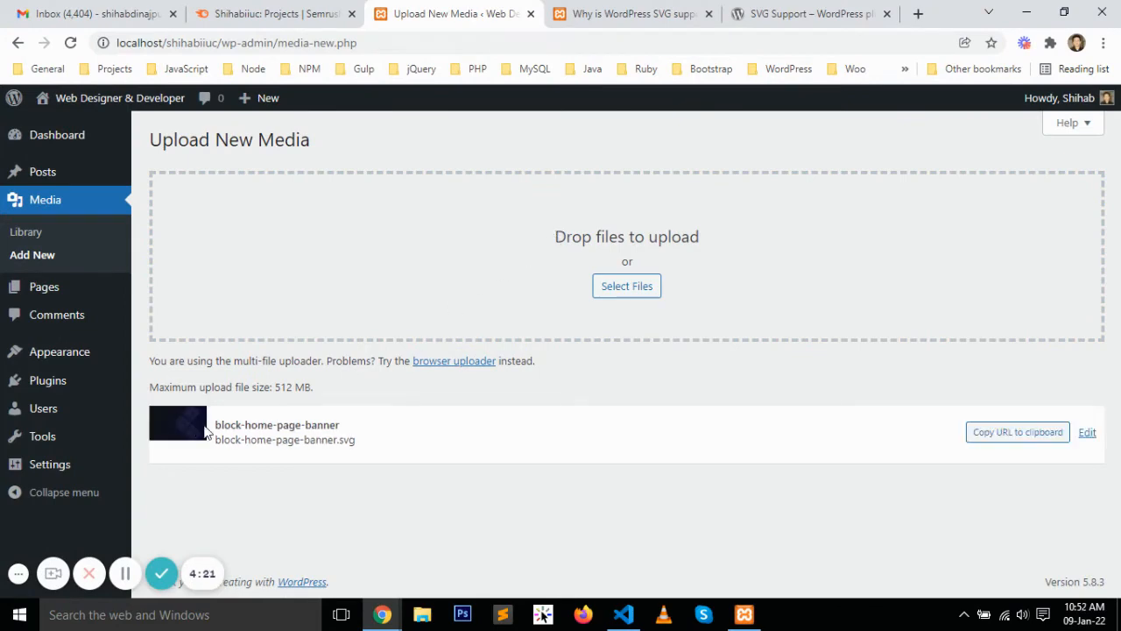
pyautogui.click(629, 14)
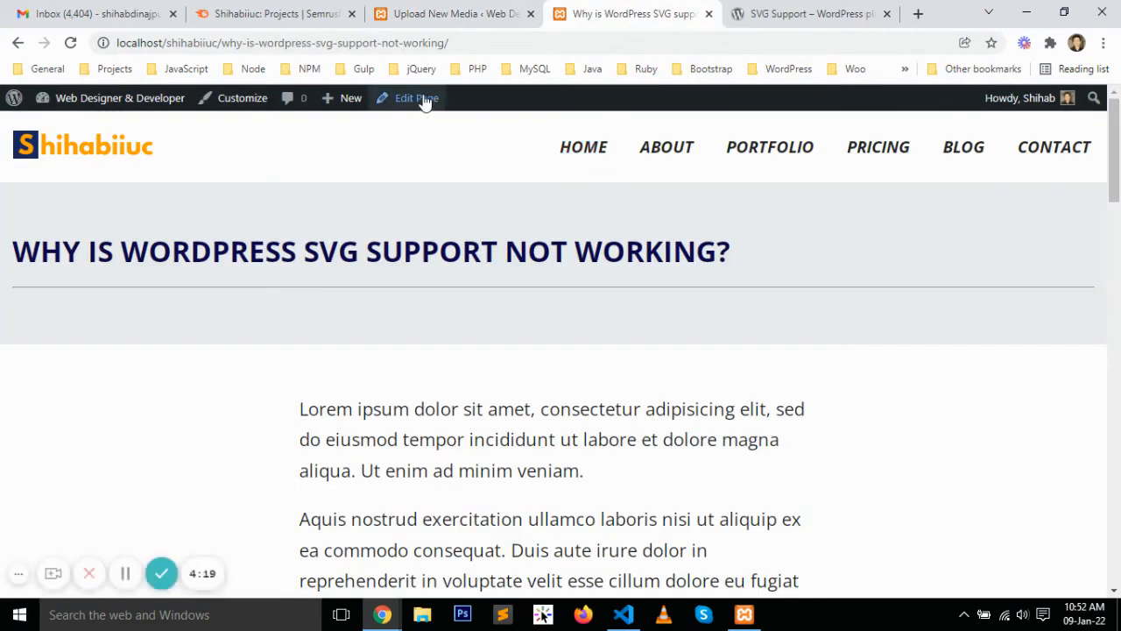
# Step: Edit the page and place the banner SVG from the Media Library as an image block after the first paragraph
pyautogui.click(413, 98)
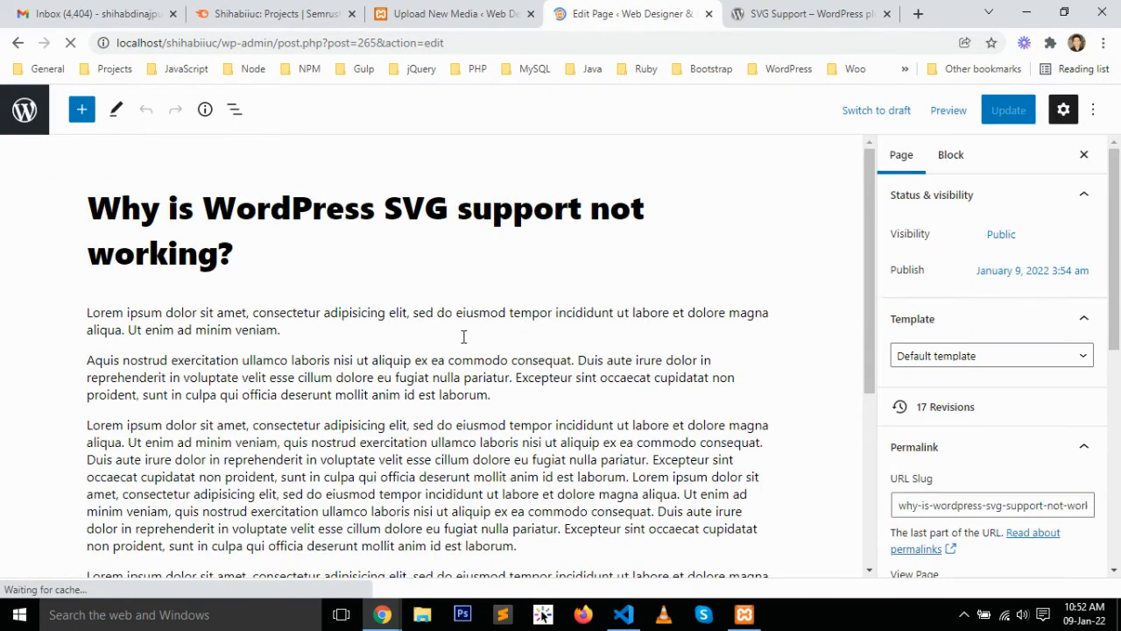
pyautogui.click(462, 336)
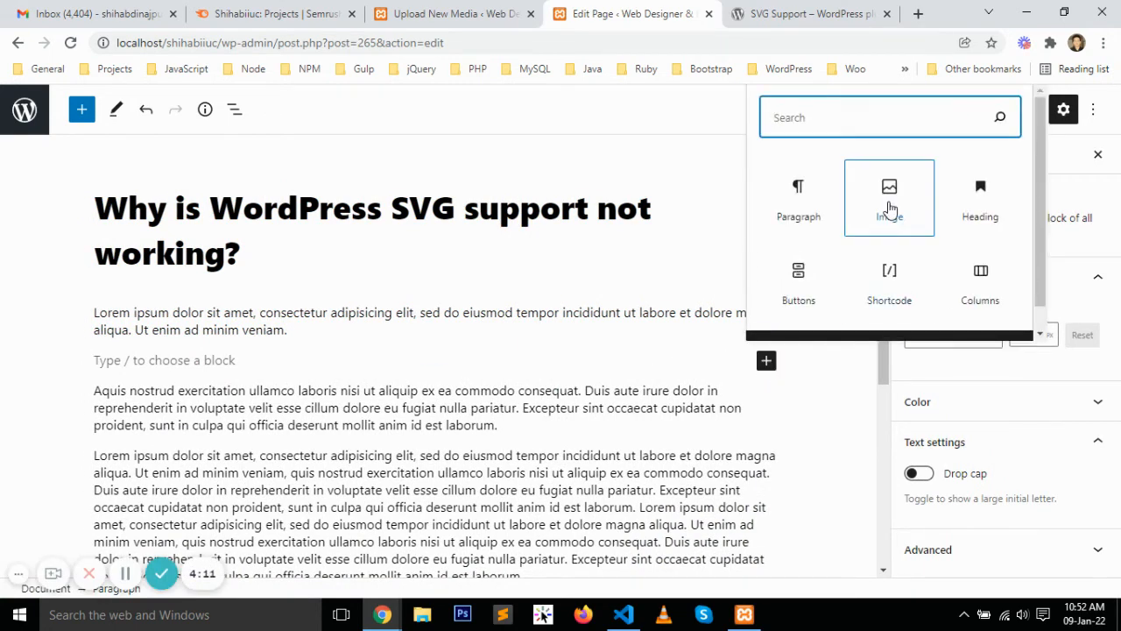
pyautogui.click(889, 185)
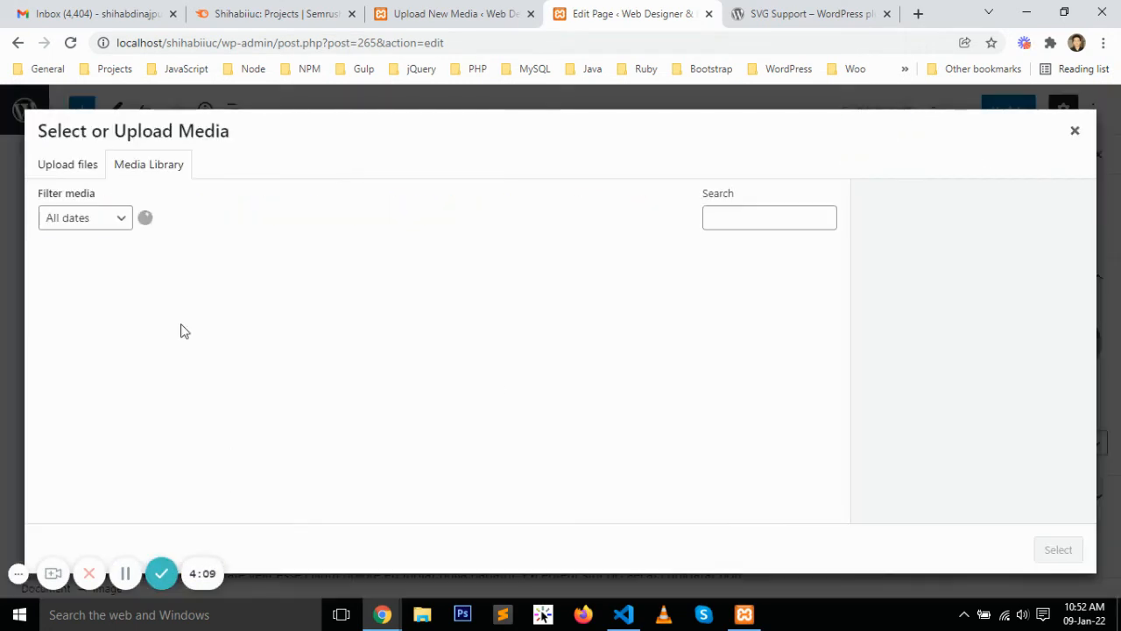
pyautogui.click(88, 298)
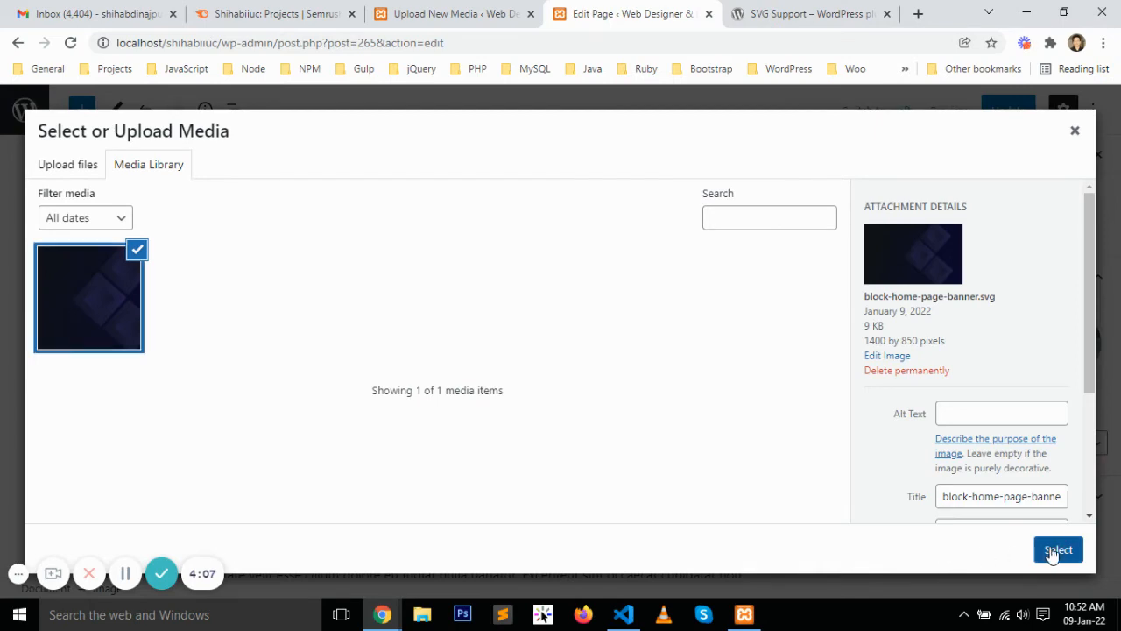
pyautogui.click(1058, 548)
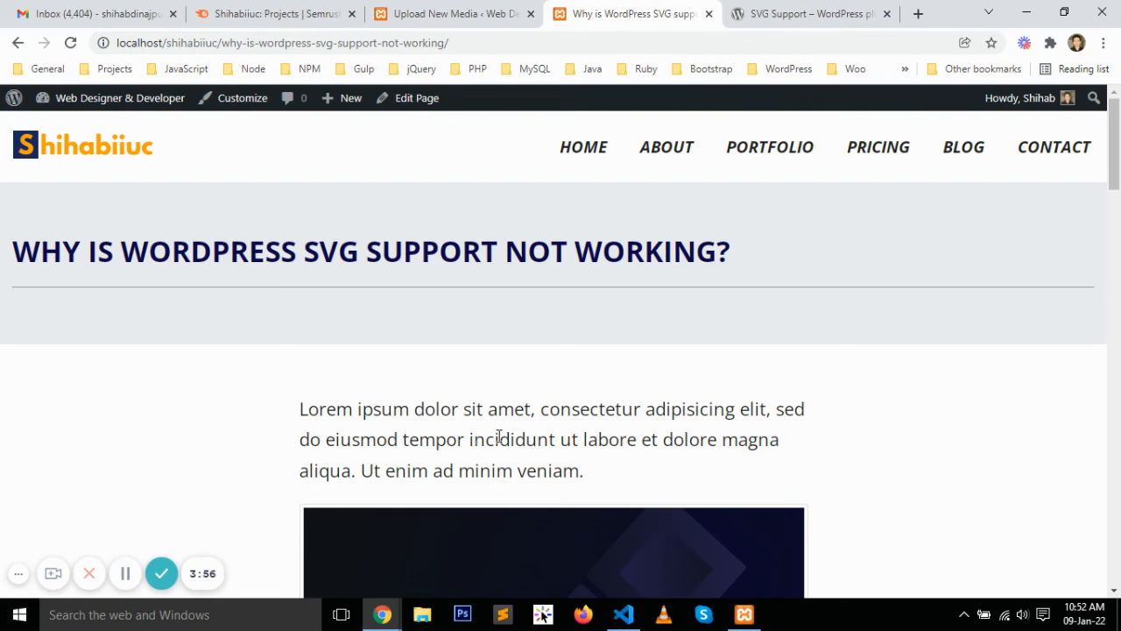
pyautogui.moveTo(593, 470)
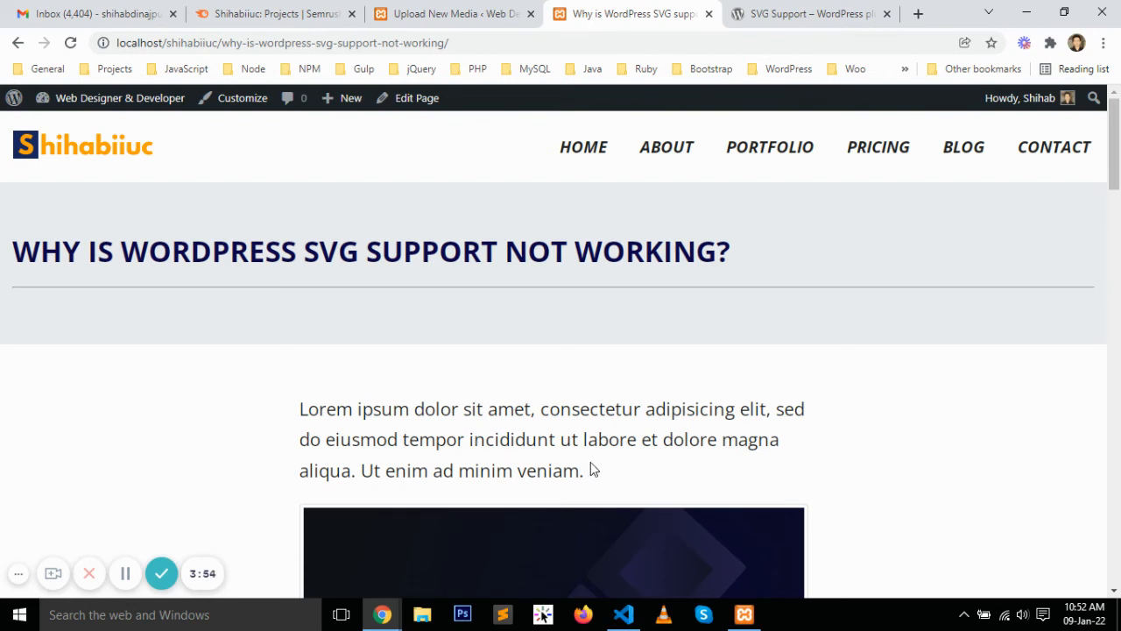
pyautogui.moveTo(161, 574)
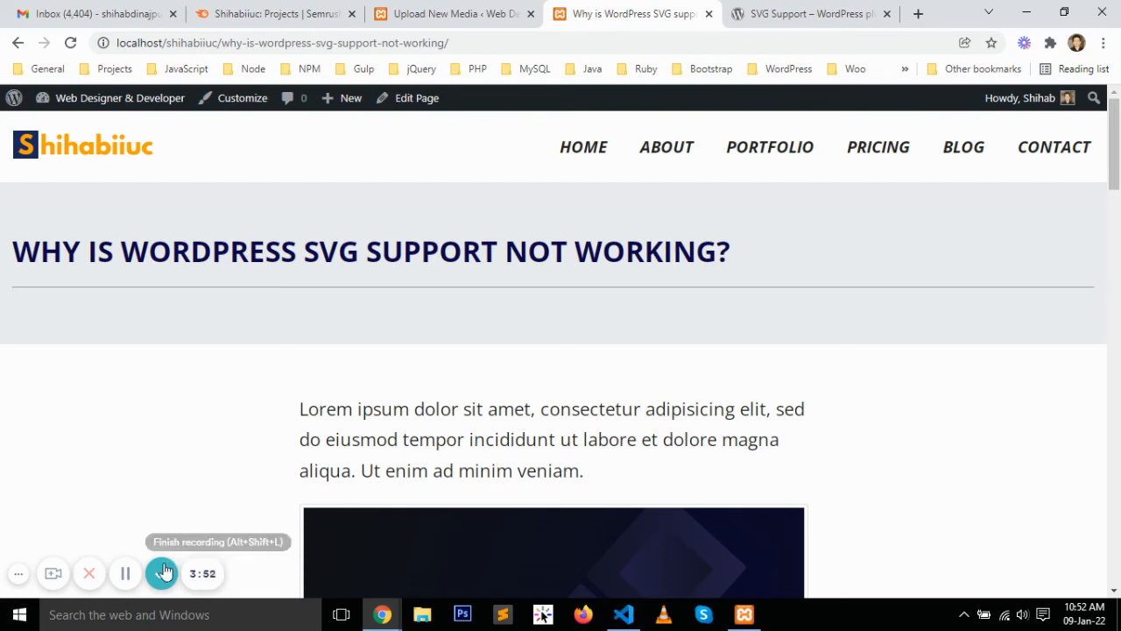